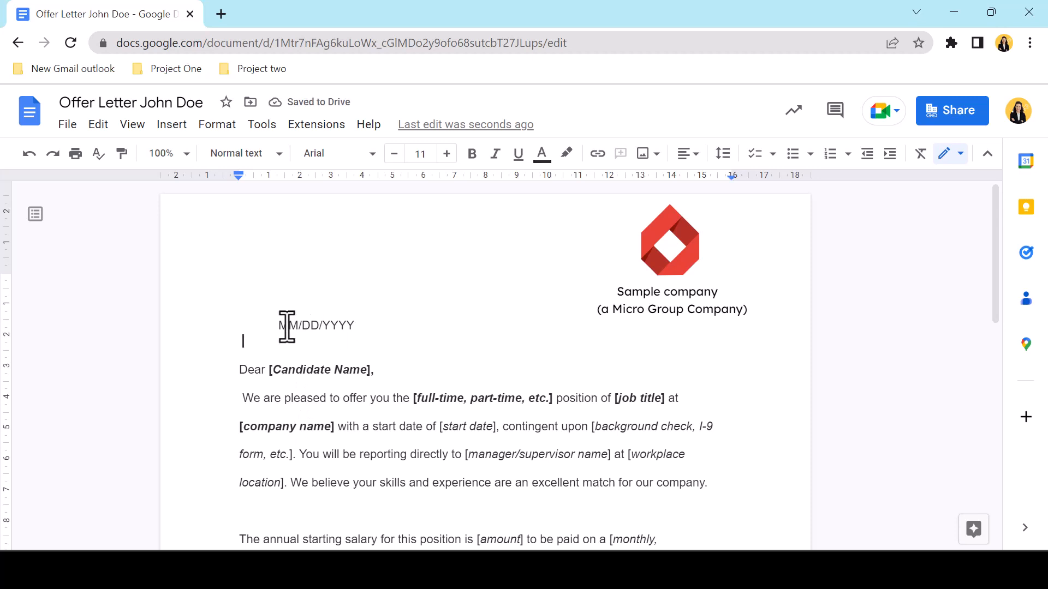
Step: Replace the MM/DD/YYYY placeholder with 30/12/2022 and fill in John Doe's details
{"action": "double_click", "coordinate": [296, 326]}
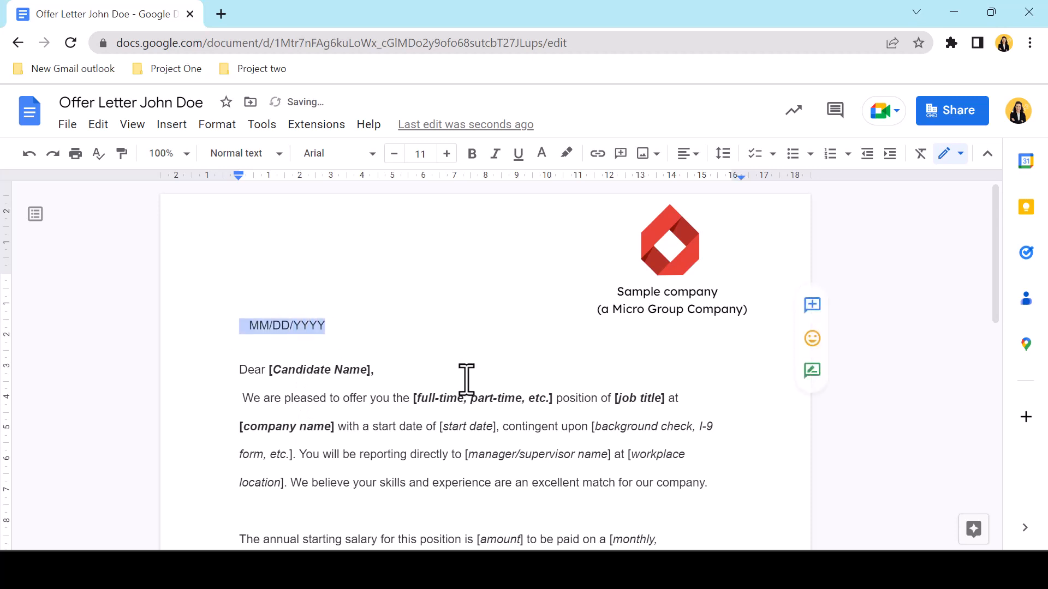
{"action": "type", "text": "30/12"}
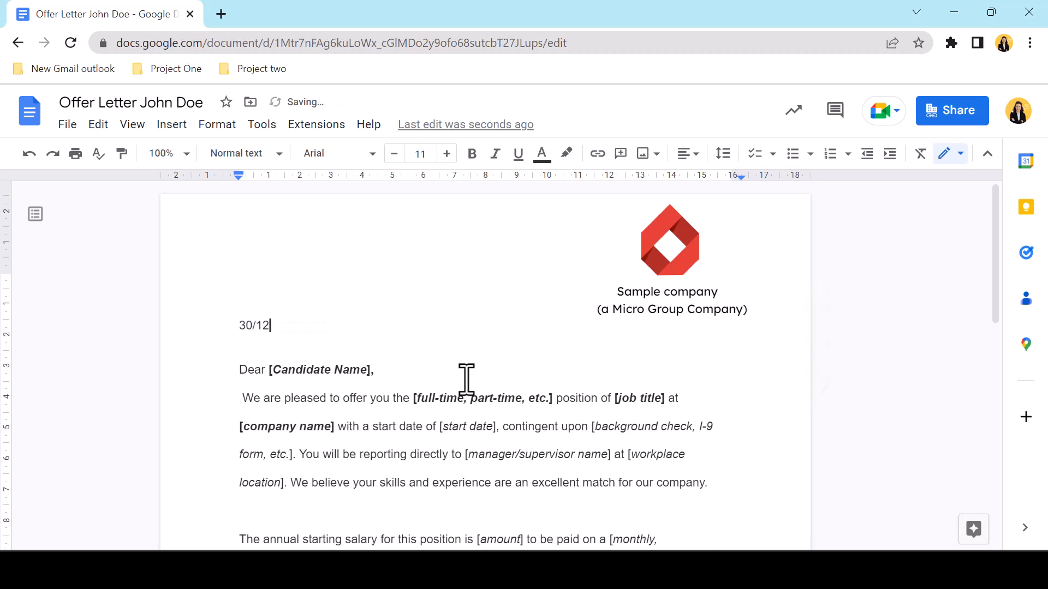
{"action": "type", "text": "/*2"}
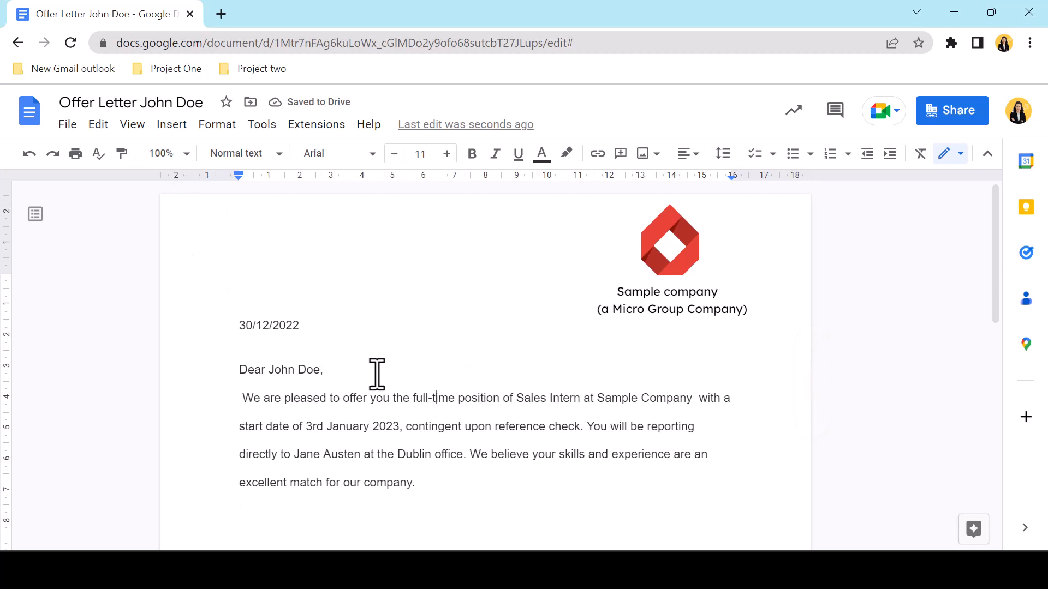
{"action": "mouse_move", "coordinate": [445, 334]}
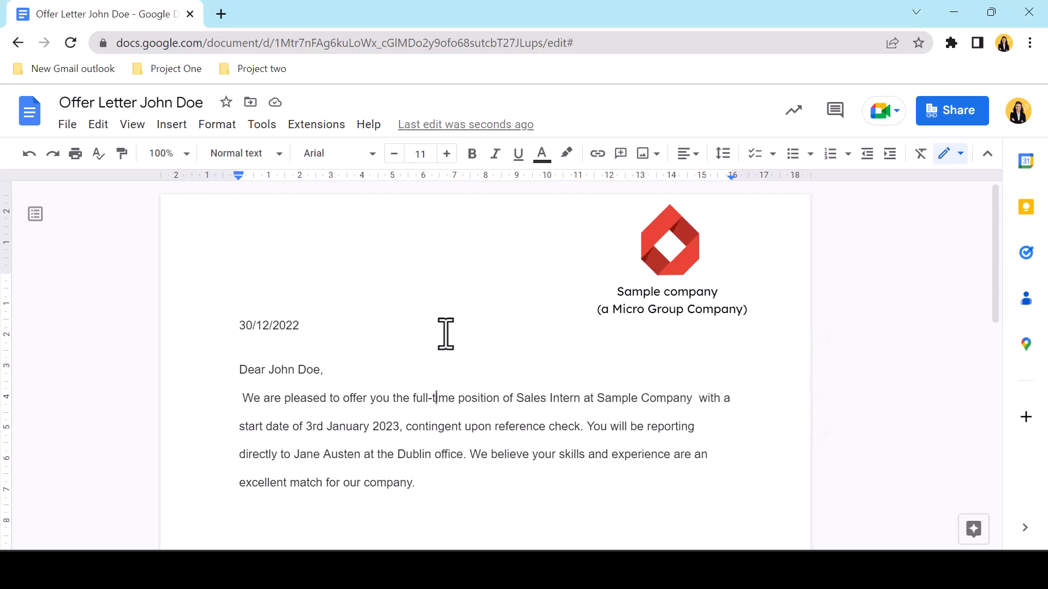
Step: Open the Approvals side panel from the File menu
{"action": "left_click", "coordinate": [66, 125]}
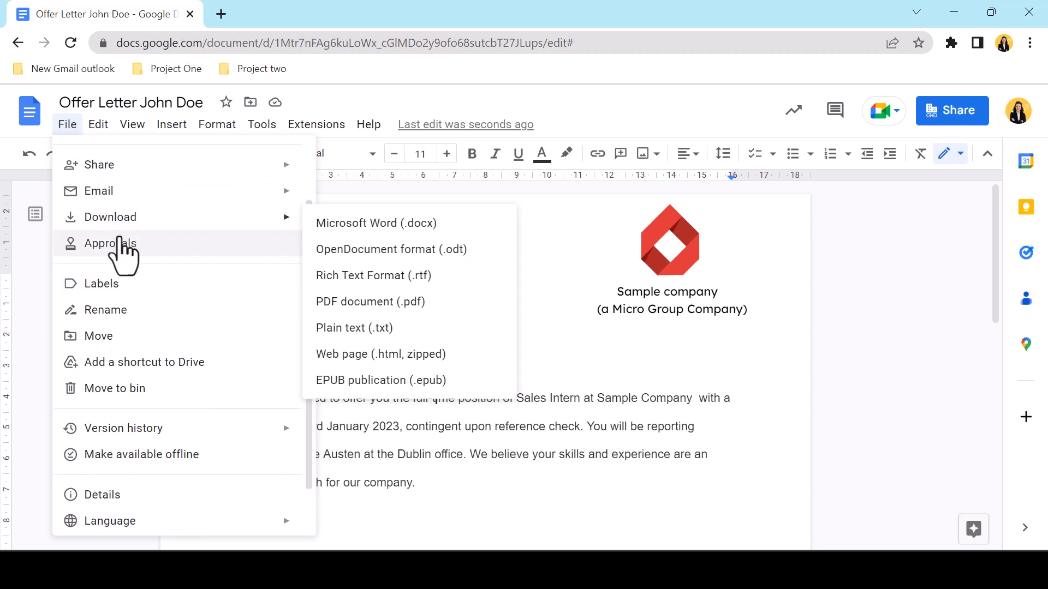
{"action": "left_click", "coordinate": [110, 242]}
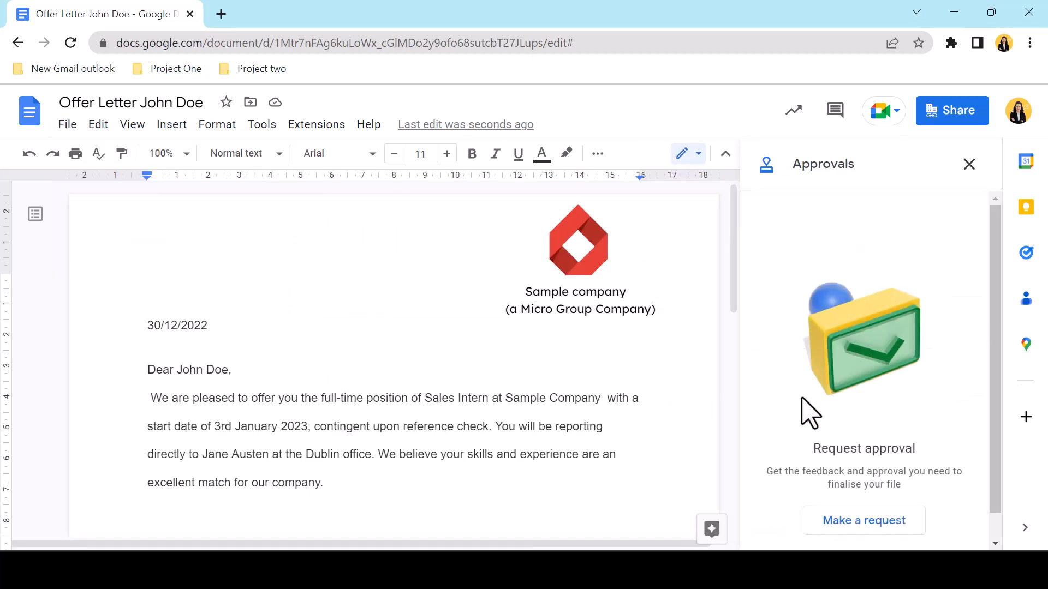
Step: Start a new approval request with the message 'Hi' and 'Kinds regards'
{"action": "left_click", "coordinate": [863, 521]}
{"action": "type", "text": "Virginia Woolf"}
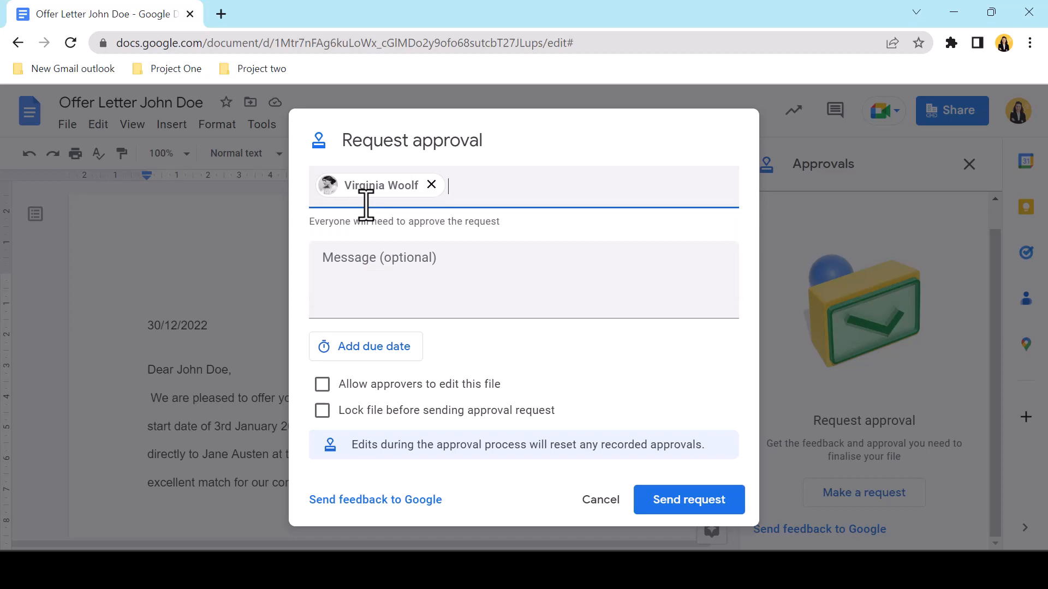
{"action": "type", "text": "Hi"}
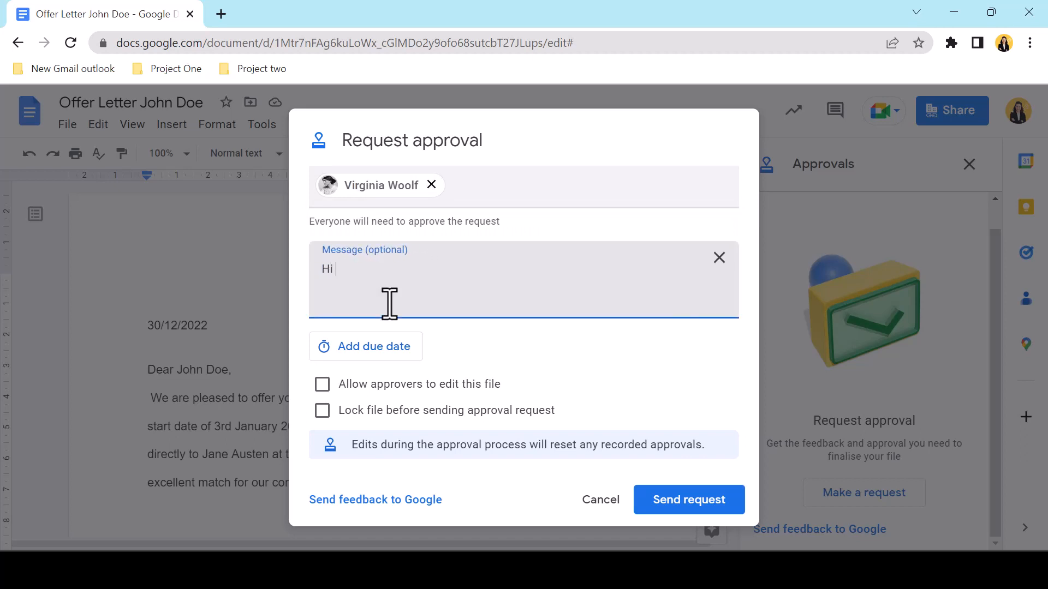
{"action": "type", "text": "Kinds regards"}
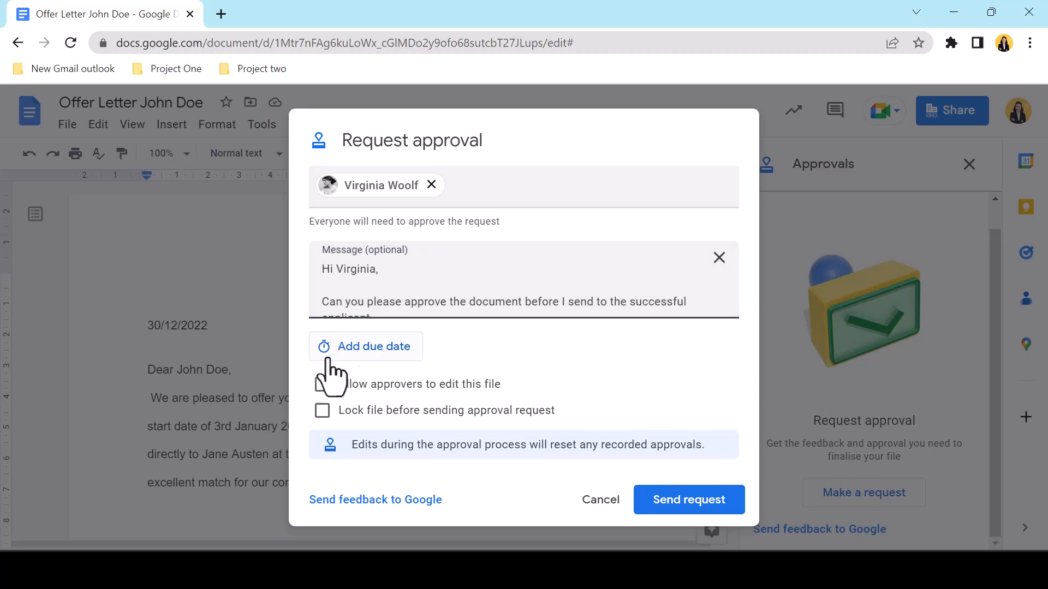
Step: Add a Tue 6 Dec 08:00 due date, enable file locking, and send the request
{"action": "left_click", "coordinate": [365, 346]}
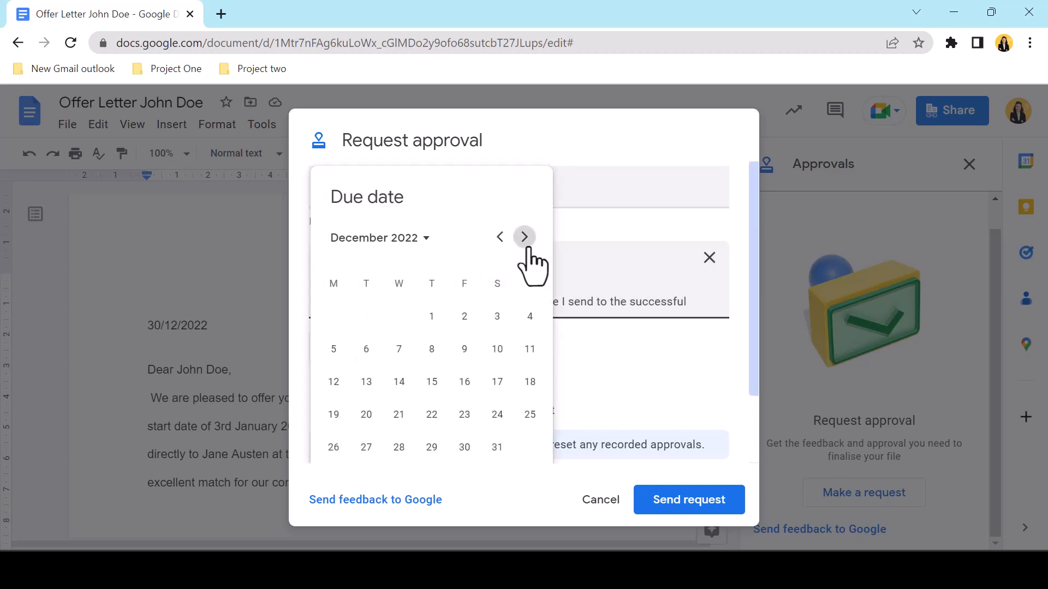
{"action": "mouse_move", "coordinate": [497, 321]}
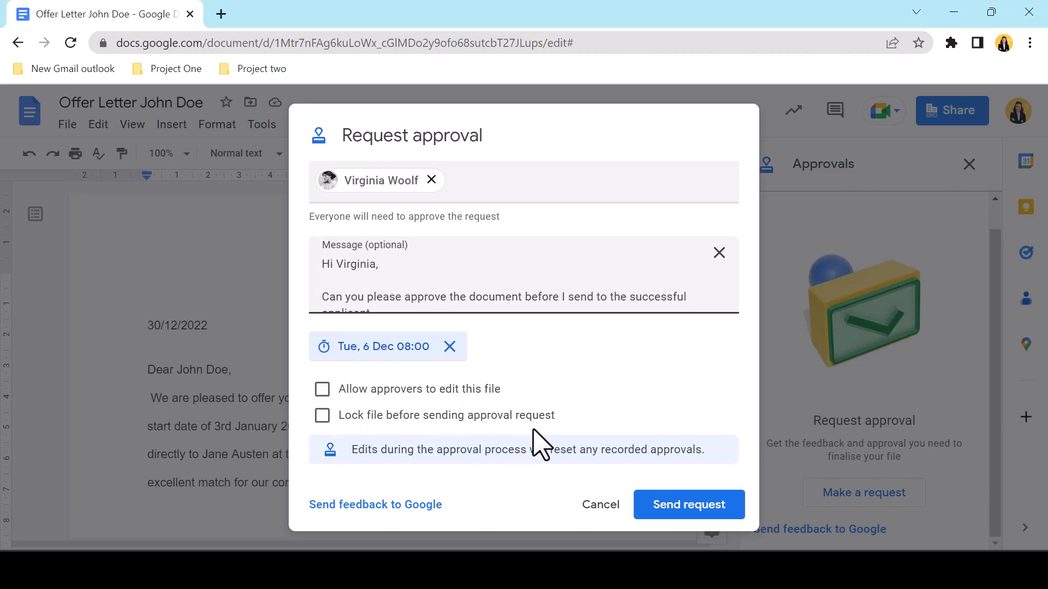
{"action": "left_click", "coordinate": [322, 415]}
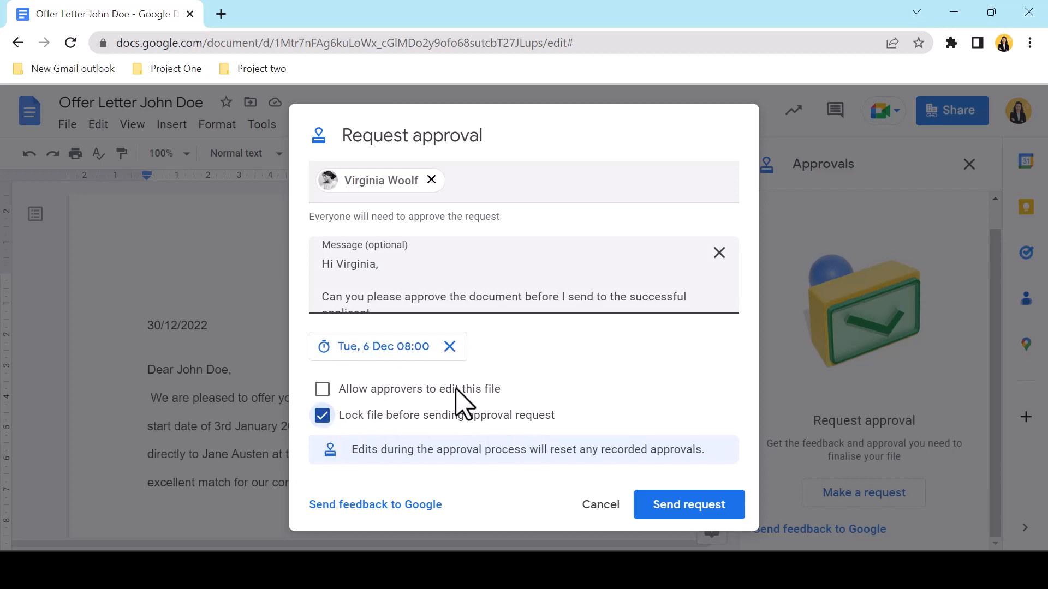
{"action": "mouse_move", "coordinate": [497, 454]}
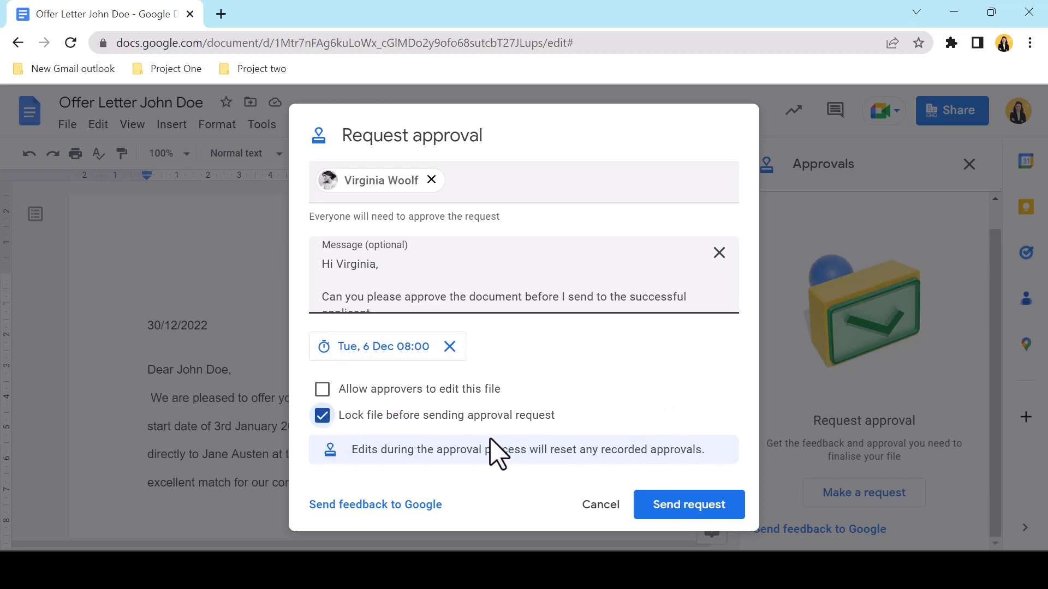
{"action": "mouse_move", "coordinate": [632, 521]}
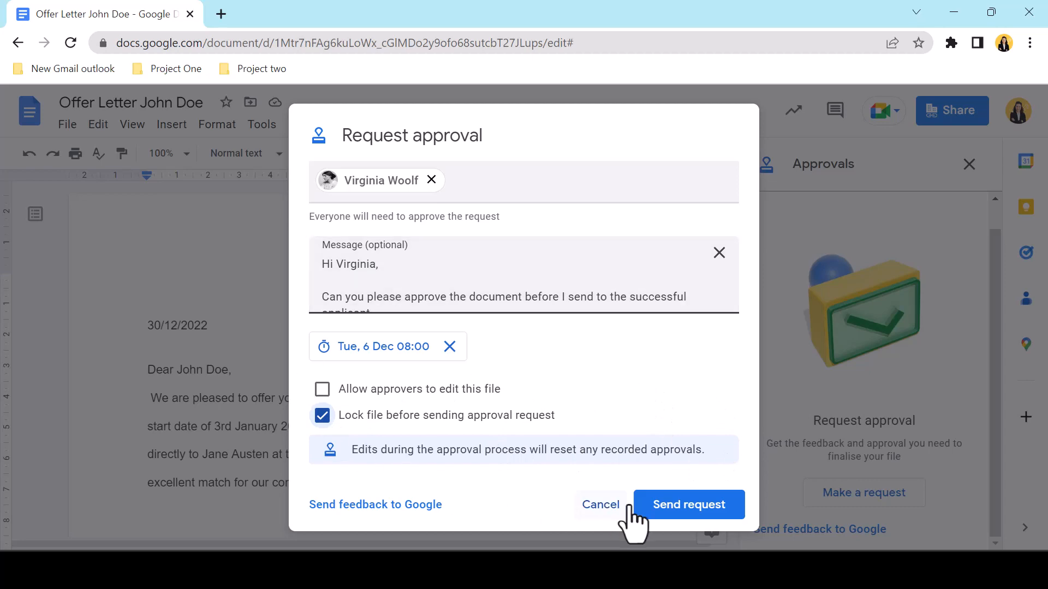
{"action": "left_click", "coordinate": [687, 504]}
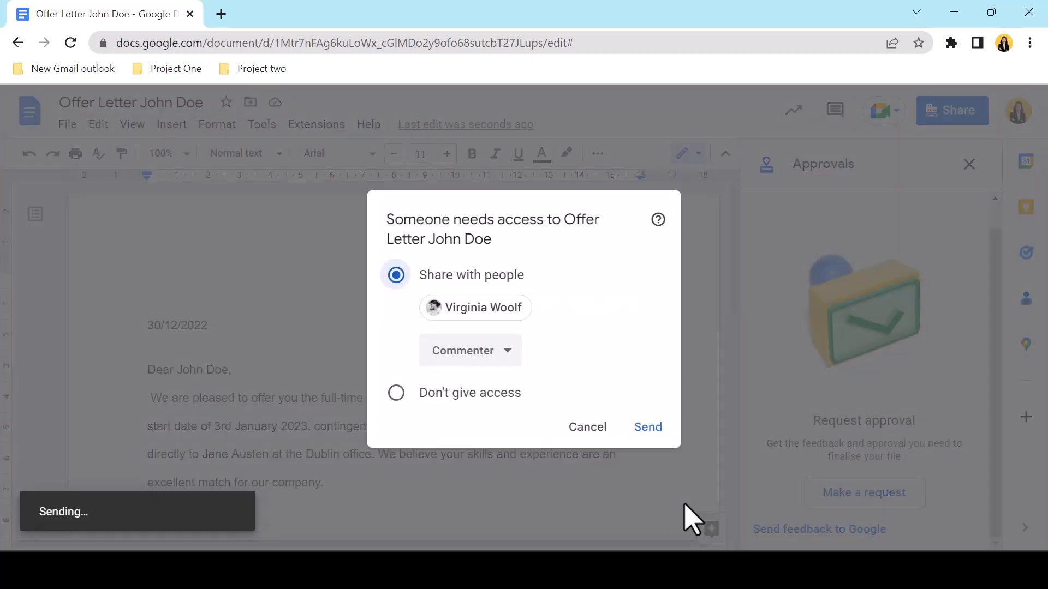
{"action": "mouse_move", "coordinate": [367, 240]}
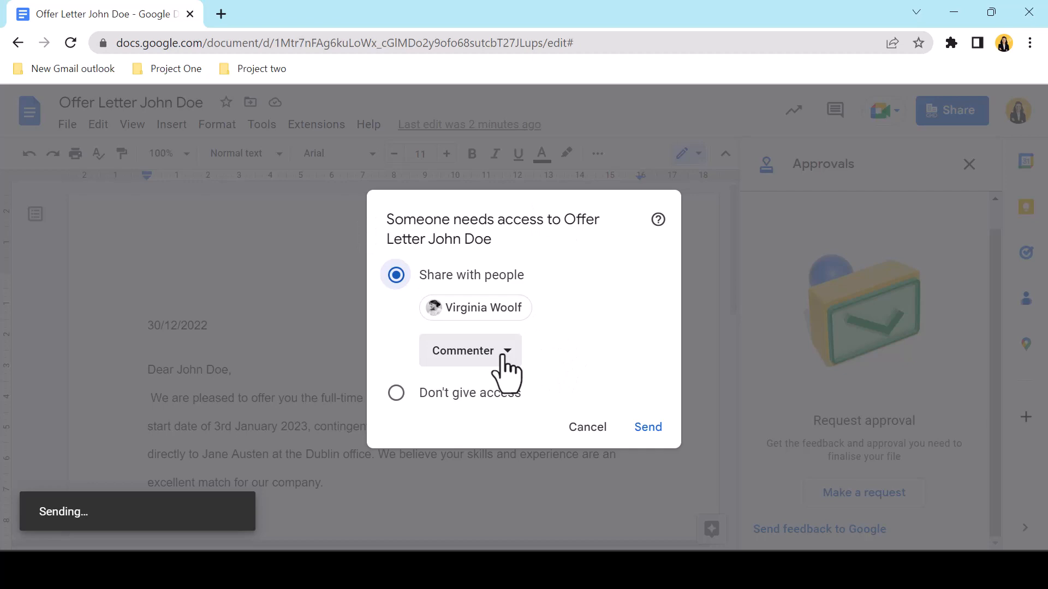
{"action": "mouse_move", "coordinate": [655, 454]}
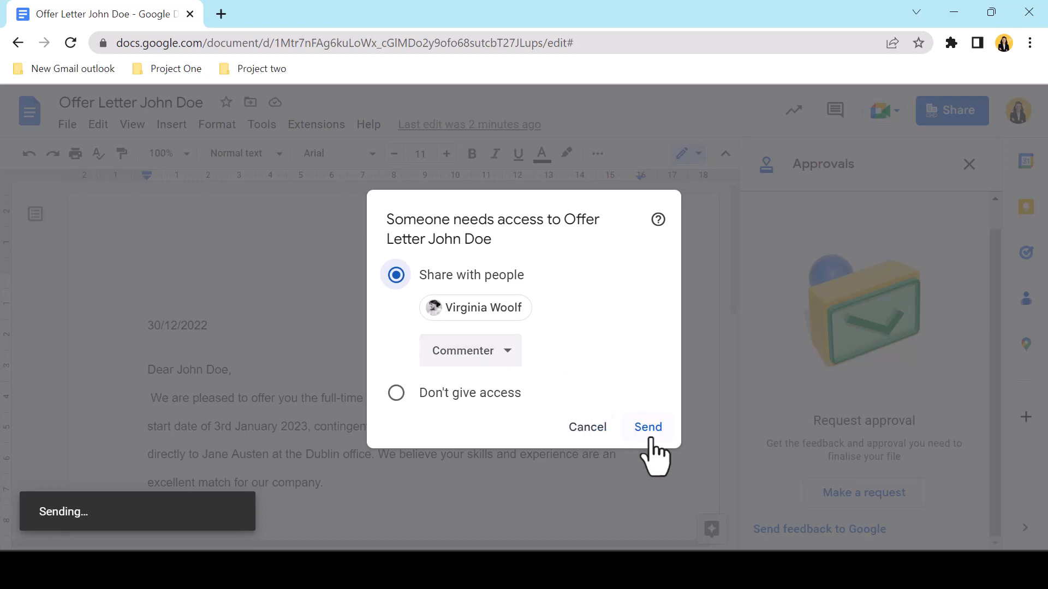
Step: Share the letter with Virginia Woolf as Commenter and confirm sending
{"action": "left_click", "coordinate": [646, 427]}
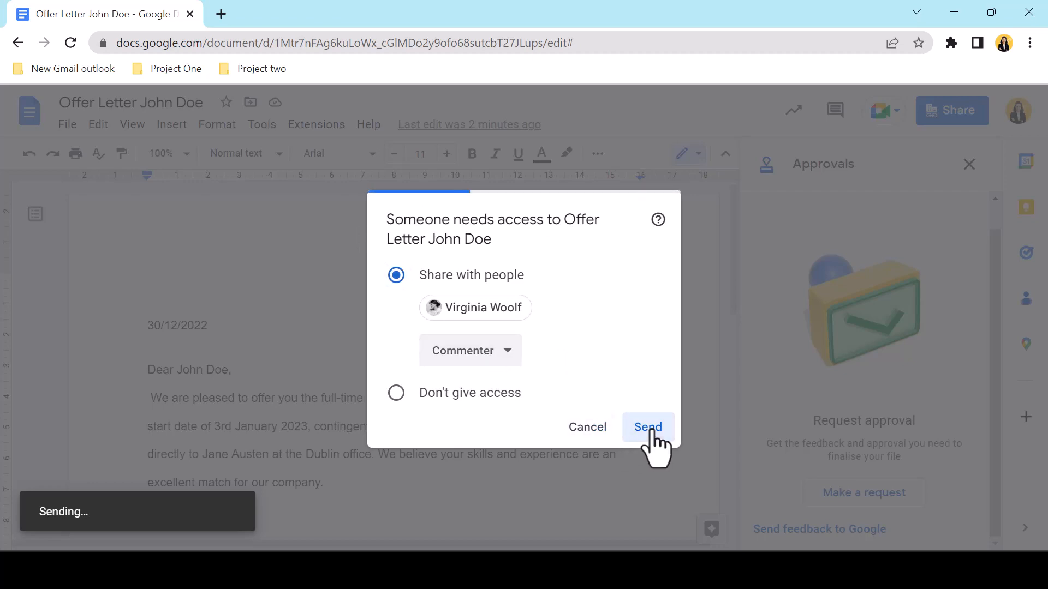
{"action": "left_click", "coordinate": [647, 427]}
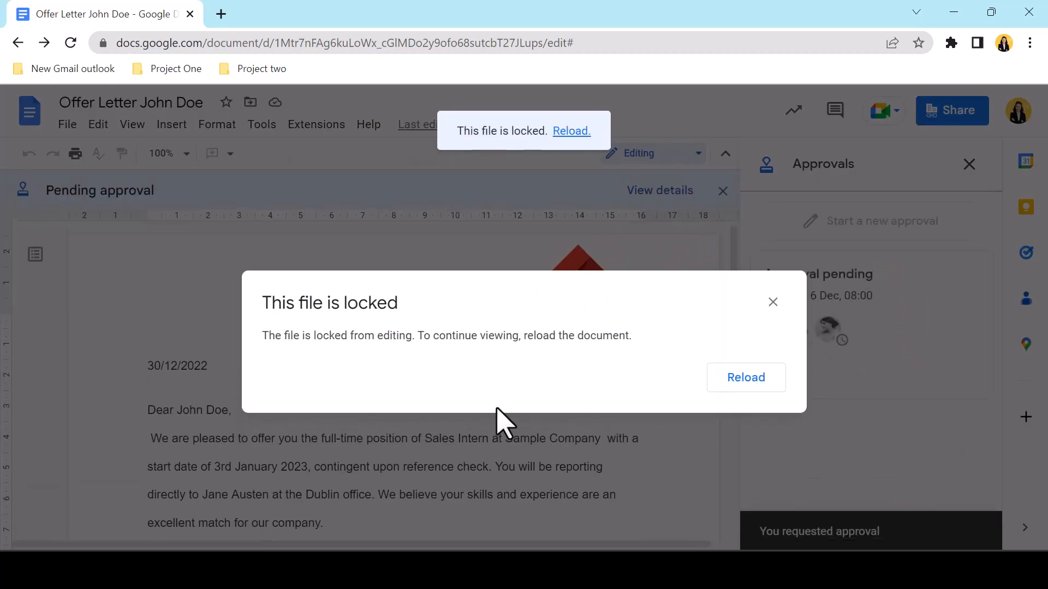
Step: Reload the locked letter, review the request message and Tue 6 Dec due date, then close details
{"action": "left_click", "coordinate": [744, 377]}
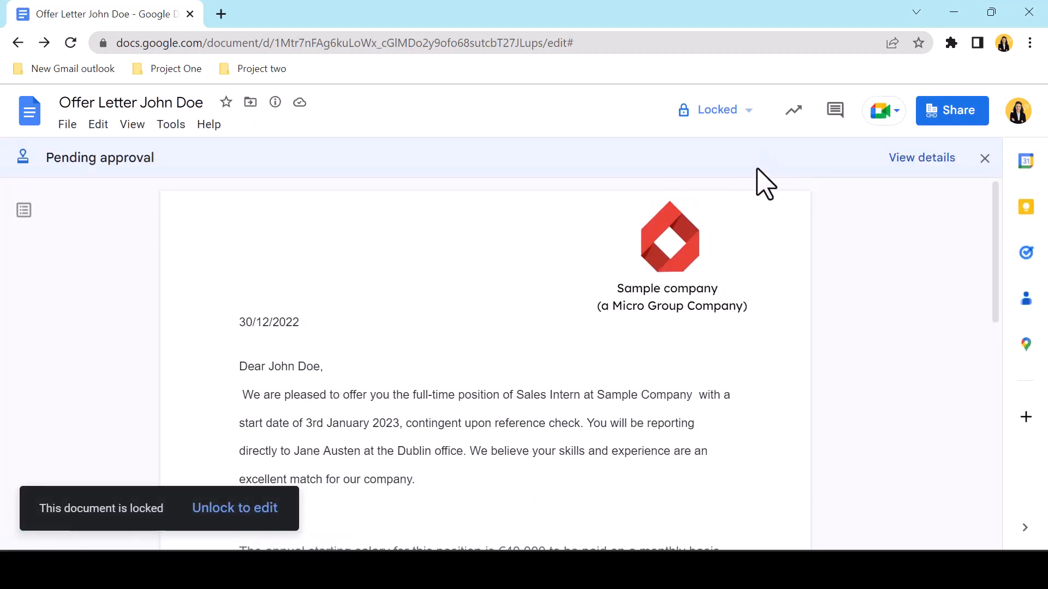
{"action": "left_click", "coordinate": [920, 157]}
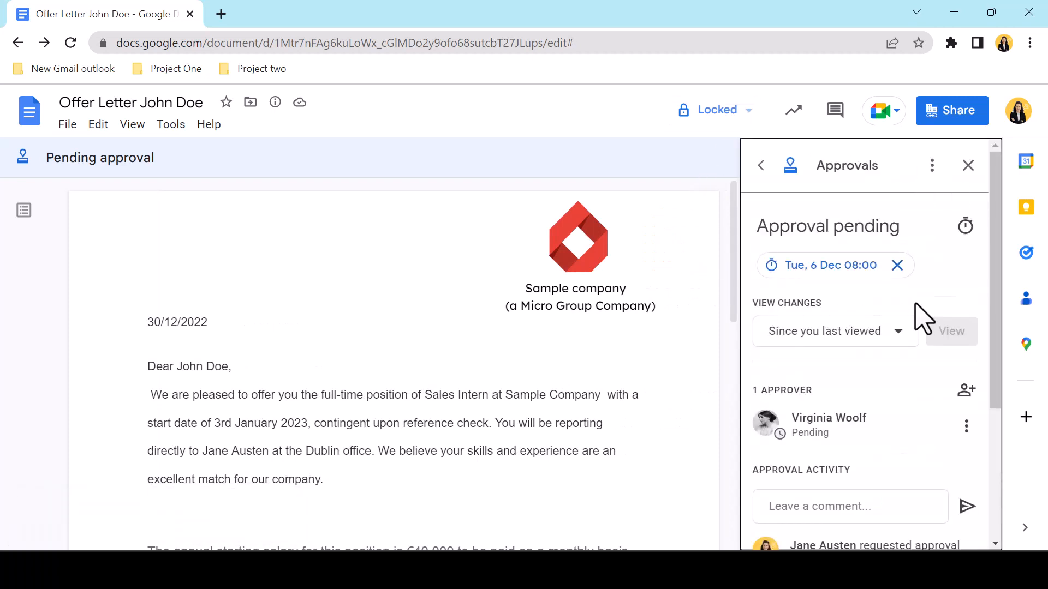
{"action": "scroll", "scroll_direction": "down", "scroll_amount": 3}
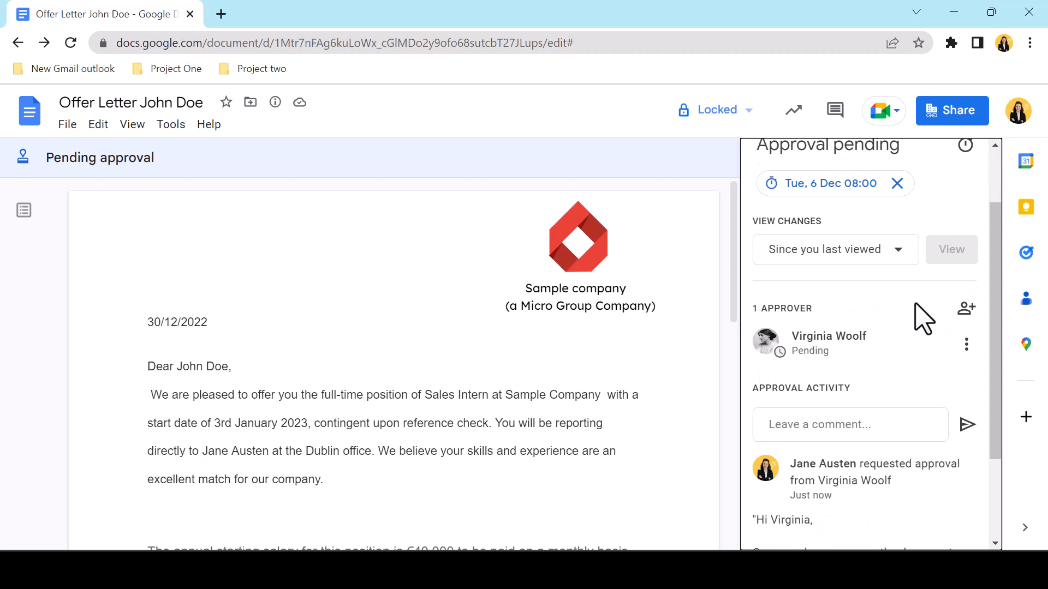
{"action": "scroll", "scroll_direction": "down", "scroll_amount": 3}
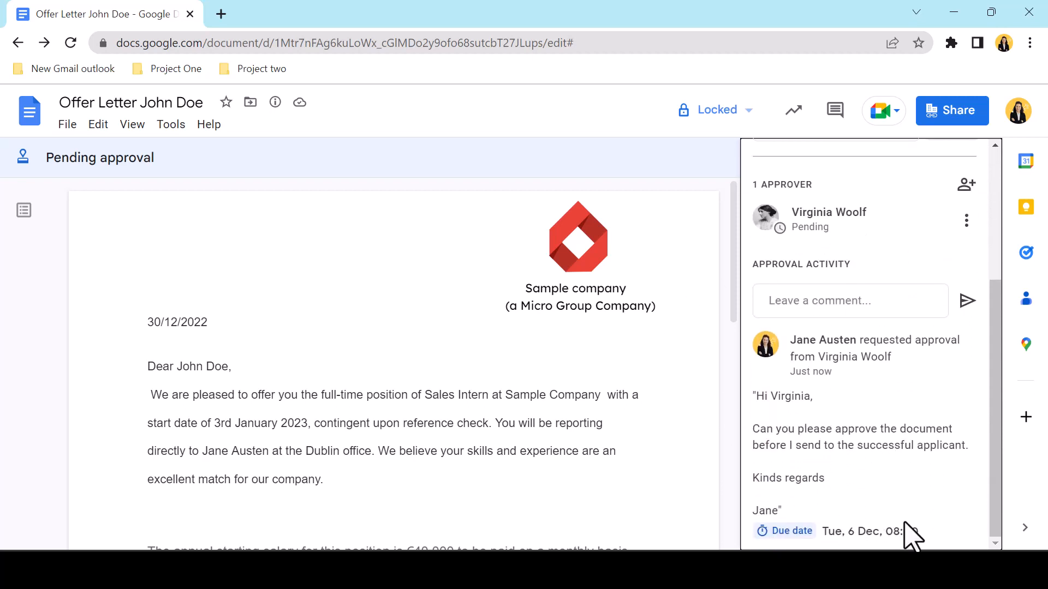
{"action": "scroll", "scroll_direction": "up", "scroll_amount": 3}
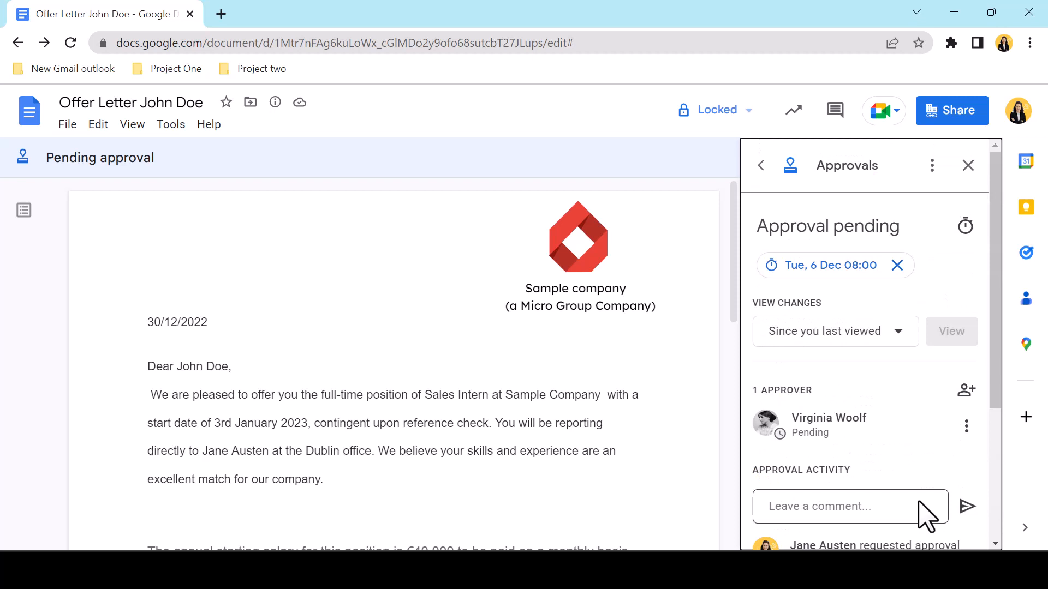
{"action": "left_click", "coordinate": [967, 165]}
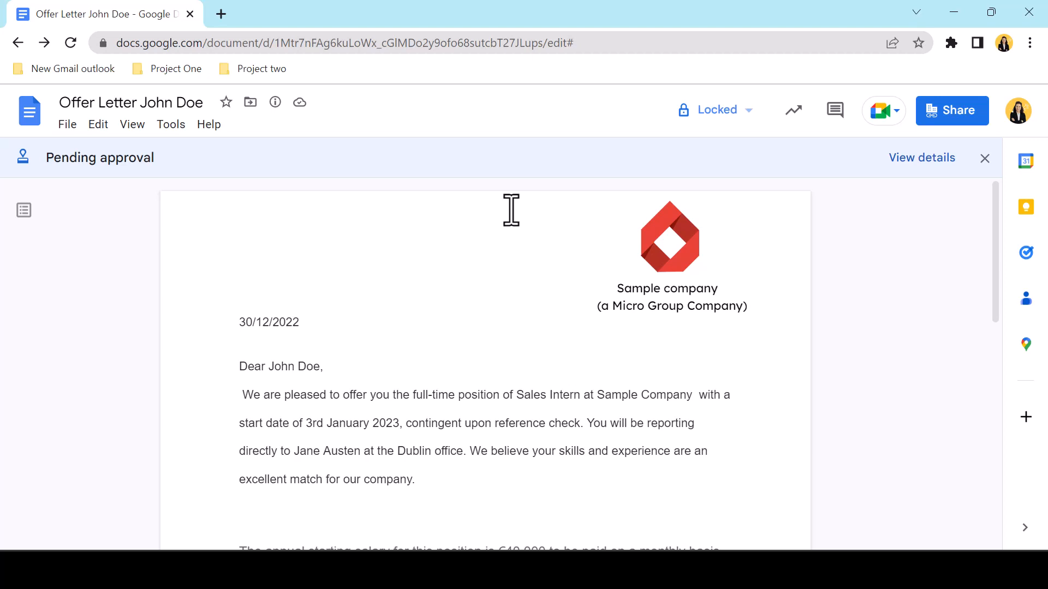
Step: Read the Locked dropdown explanation, then move to the Gmail inbox
{"action": "left_click", "coordinate": [714, 110]}
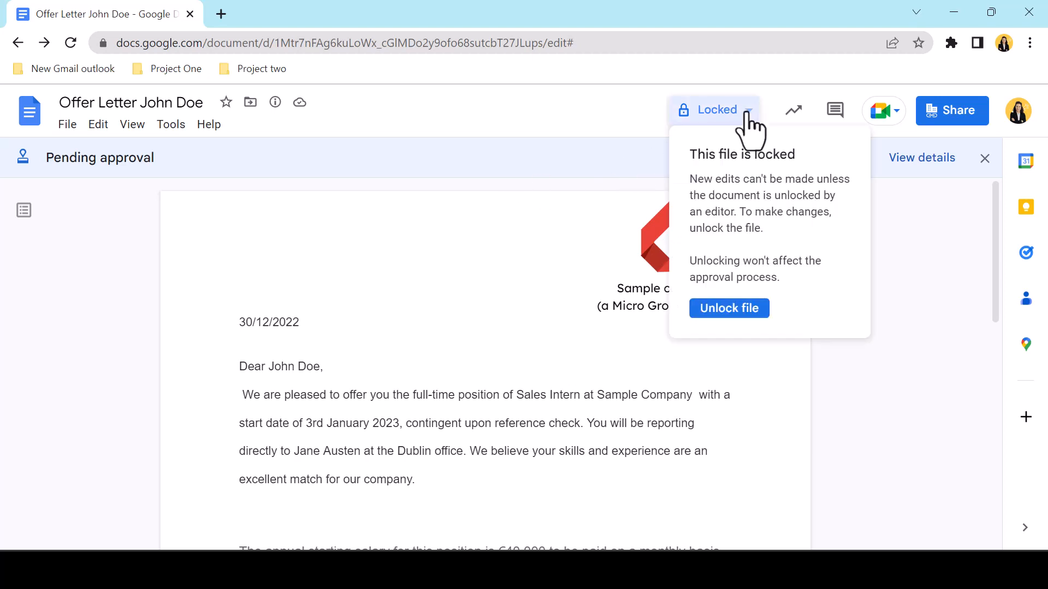
{"action": "mouse_move", "coordinate": [729, 308]}
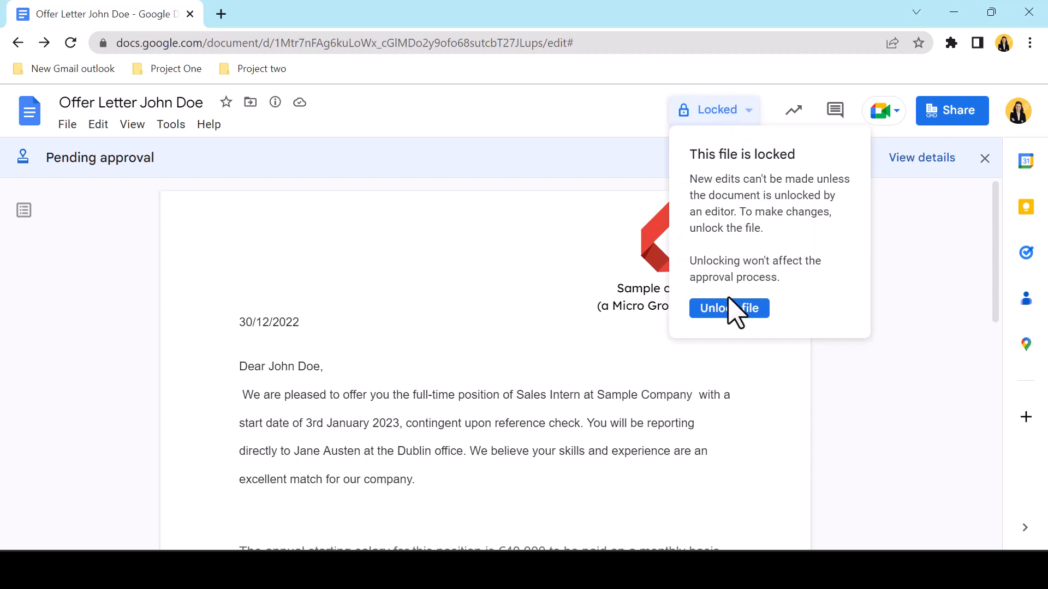
{"action": "mouse_move", "coordinate": [866, 221]}
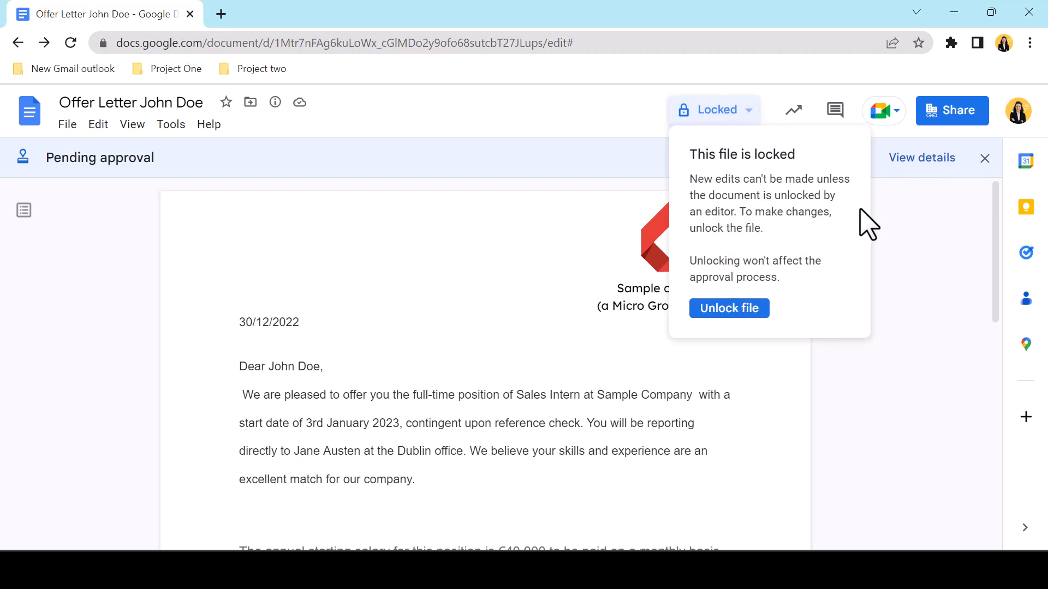
{"action": "mouse_move", "coordinate": [729, 308]}
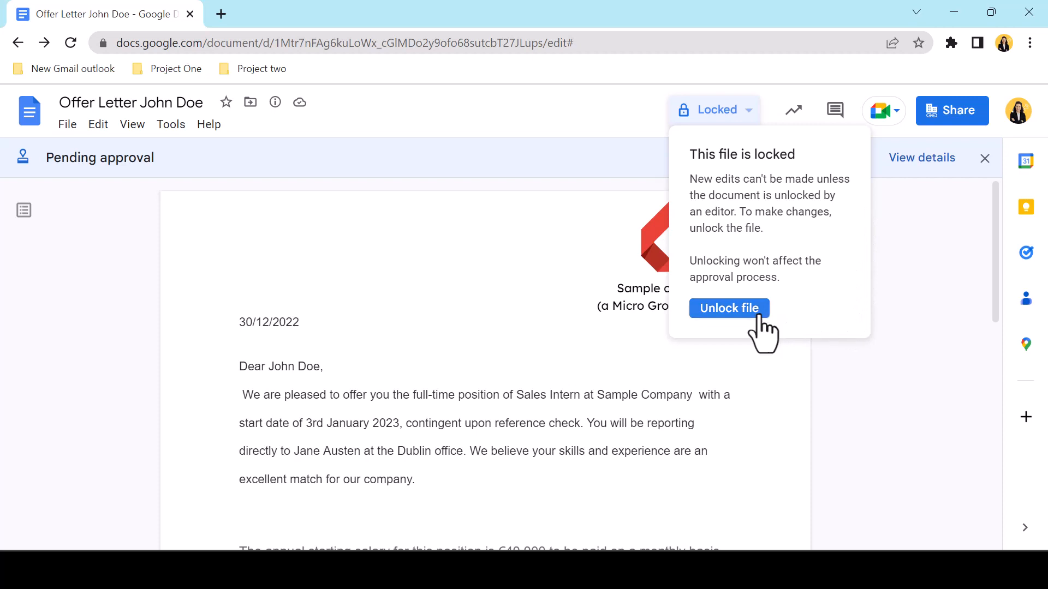
{"action": "mouse_move", "coordinate": [867, 298]}
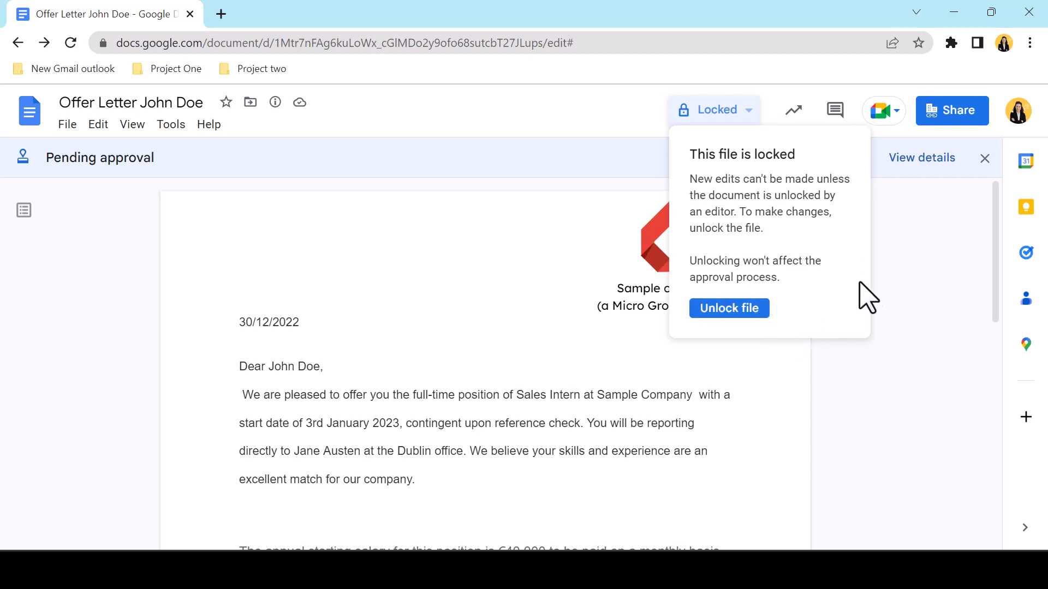
{"action": "left_click", "coordinate": [714, 110]}
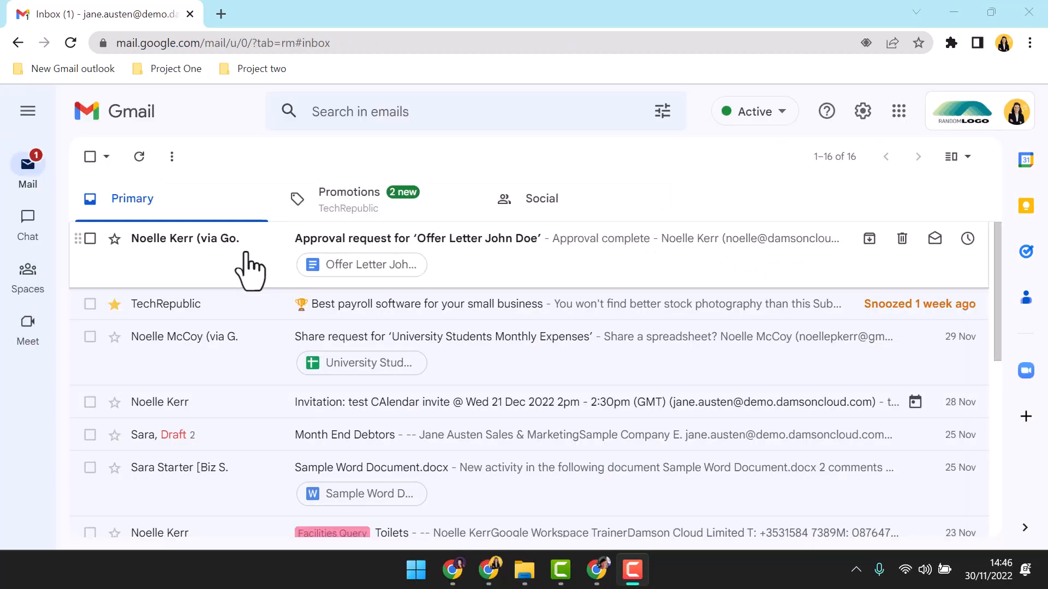
{"action": "left_click", "coordinate": [417, 239]}
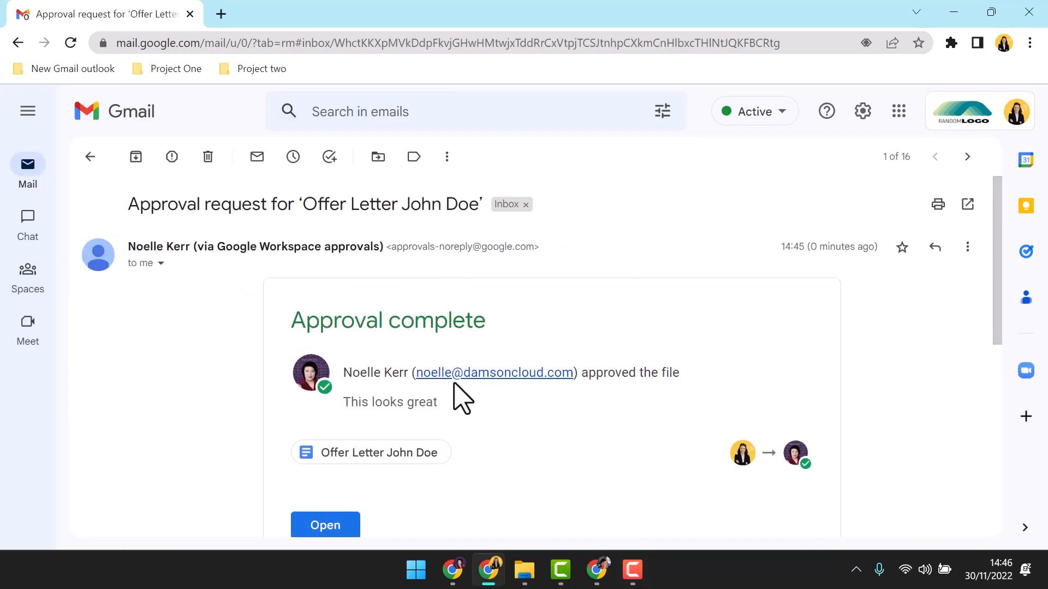
{"action": "scroll", "scroll_direction": "down", "scroll_amount": 3}
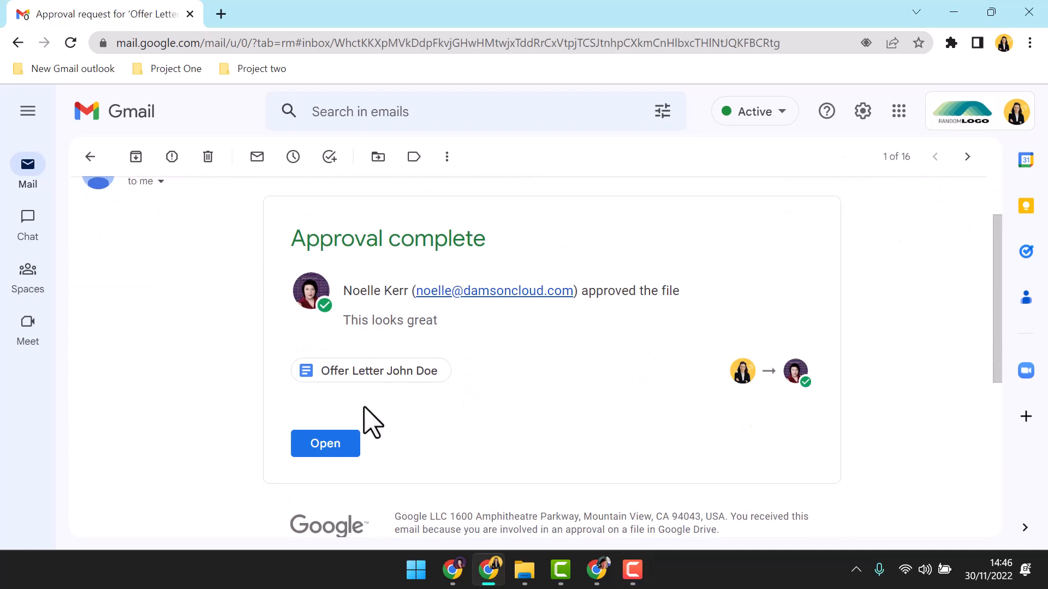
{"action": "mouse_move", "coordinate": [325, 443]}
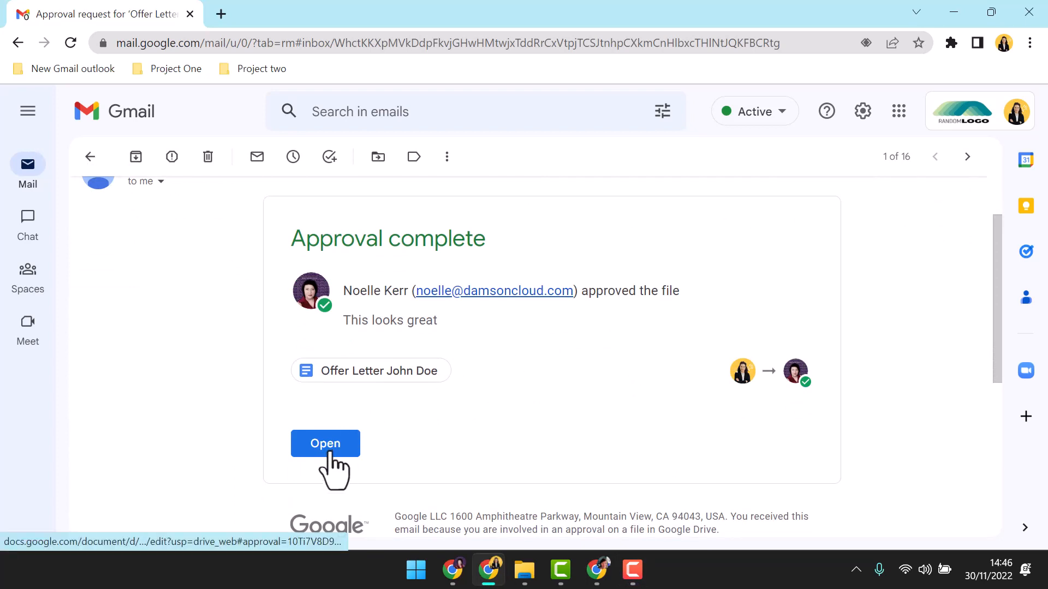
{"action": "left_click", "coordinate": [325, 443]}
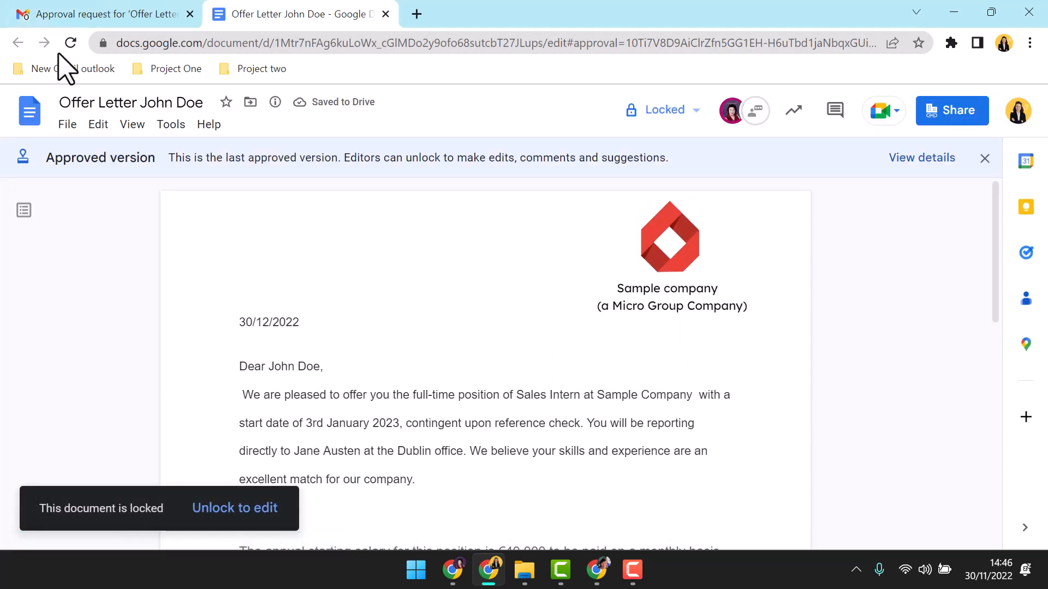
{"action": "mouse_move", "coordinate": [506, 158]}
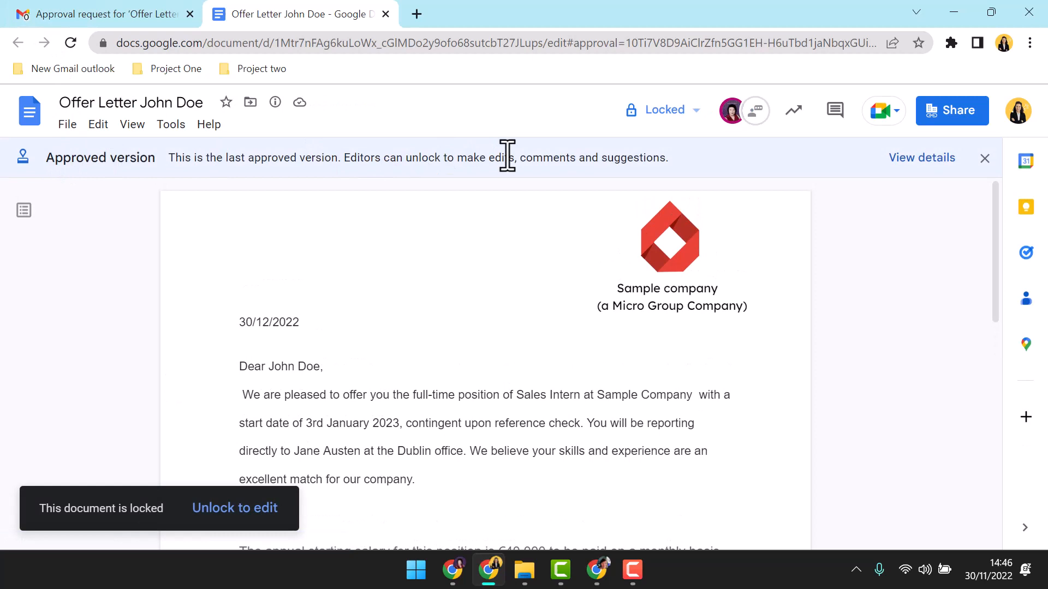
{"action": "left_click", "coordinate": [920, 157]}
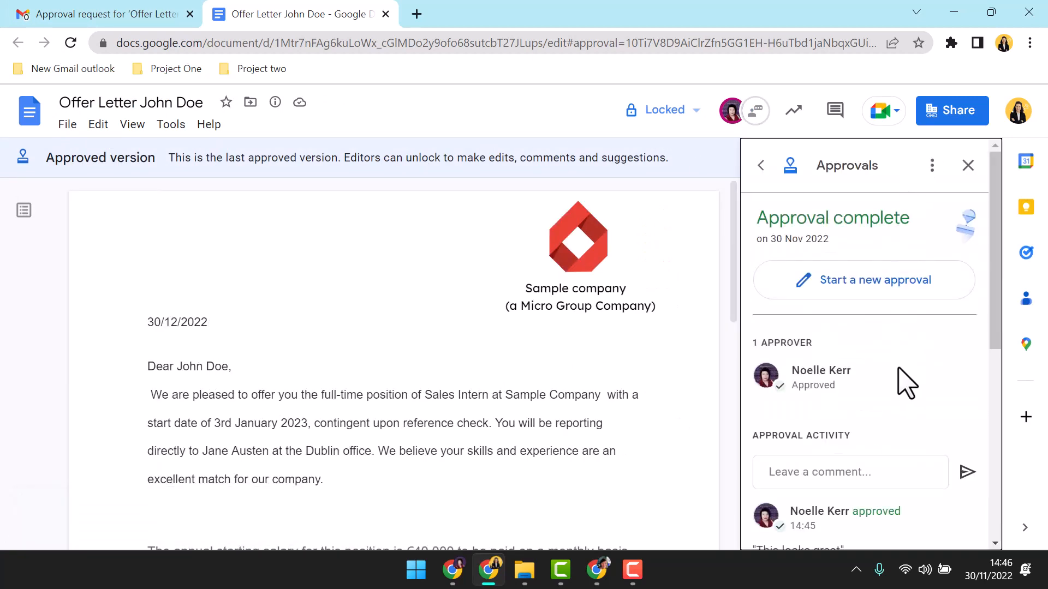
{"action": "scroll", "scroll_direction": "down", "scroll_amount": 3}
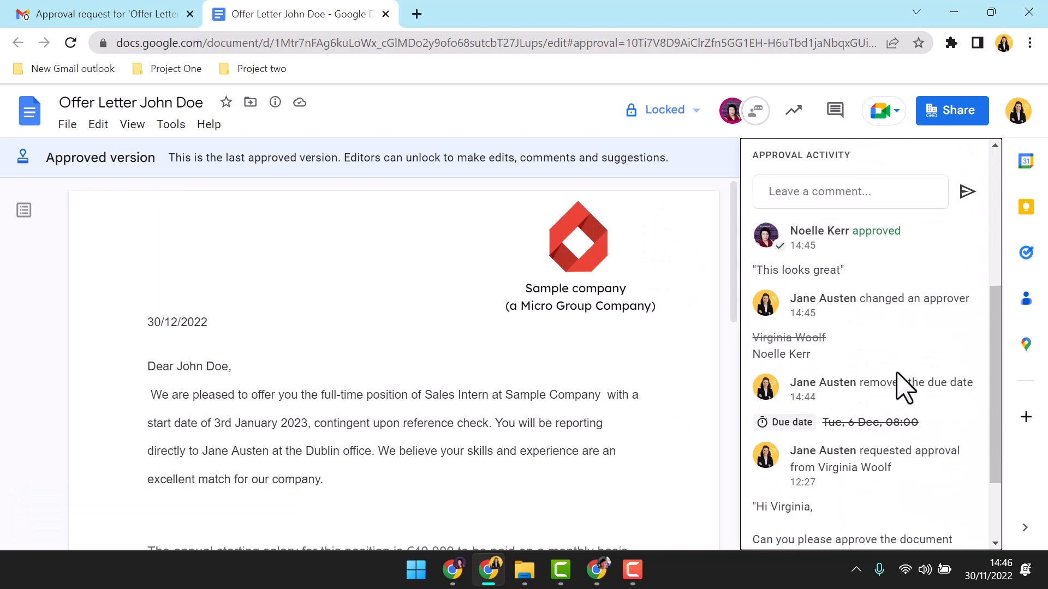
{"action": "scroll", "scroll_direction": "down", "scroll_amount": 3}
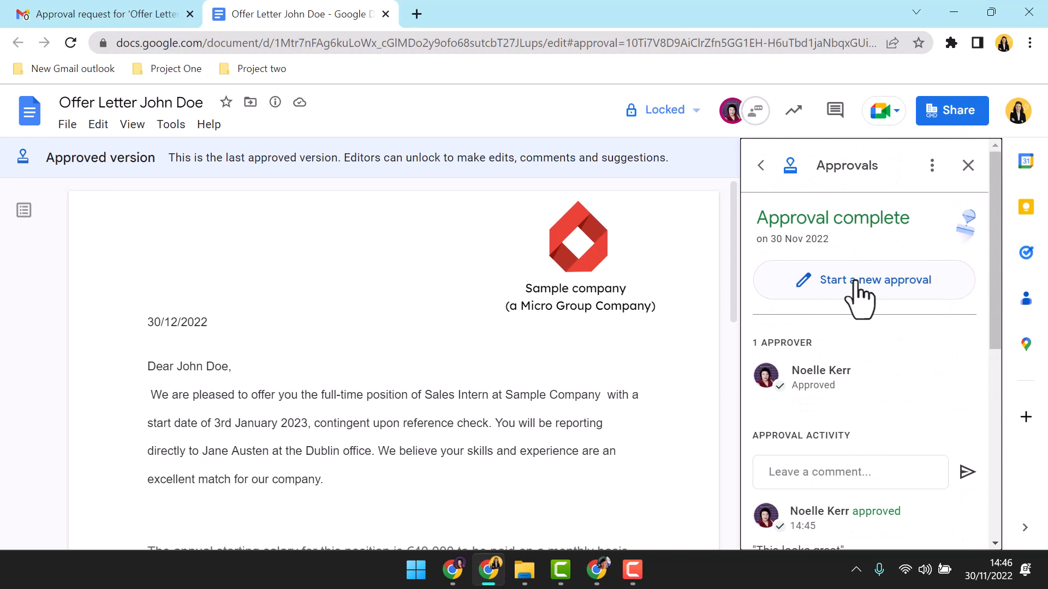
{"action": "left_click", "coordinate": [661, 110]}
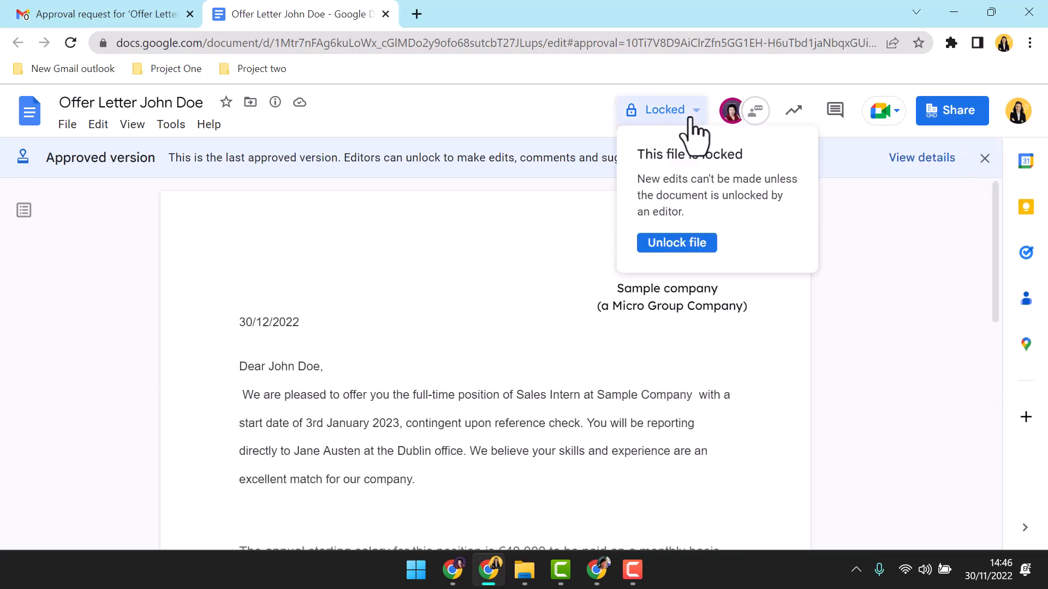